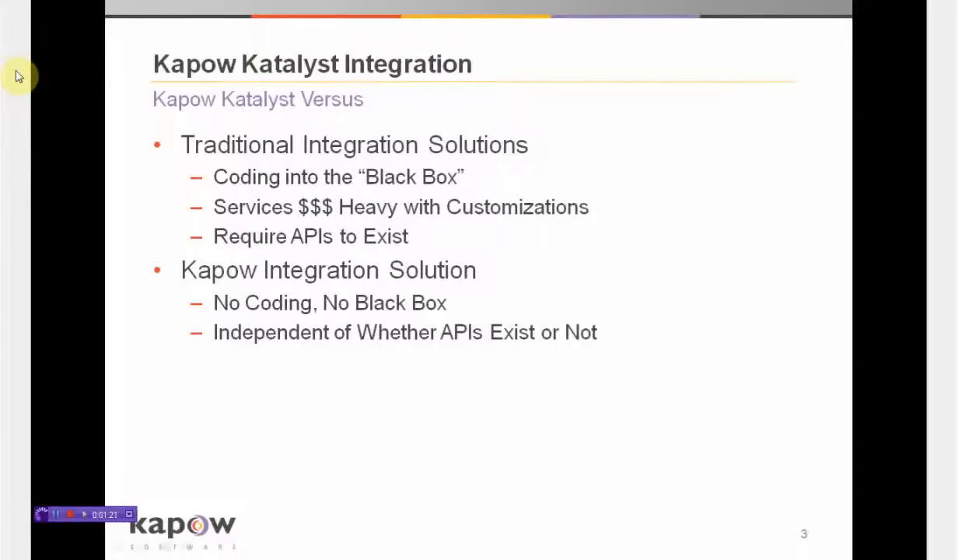
mouse_move(82, 393)
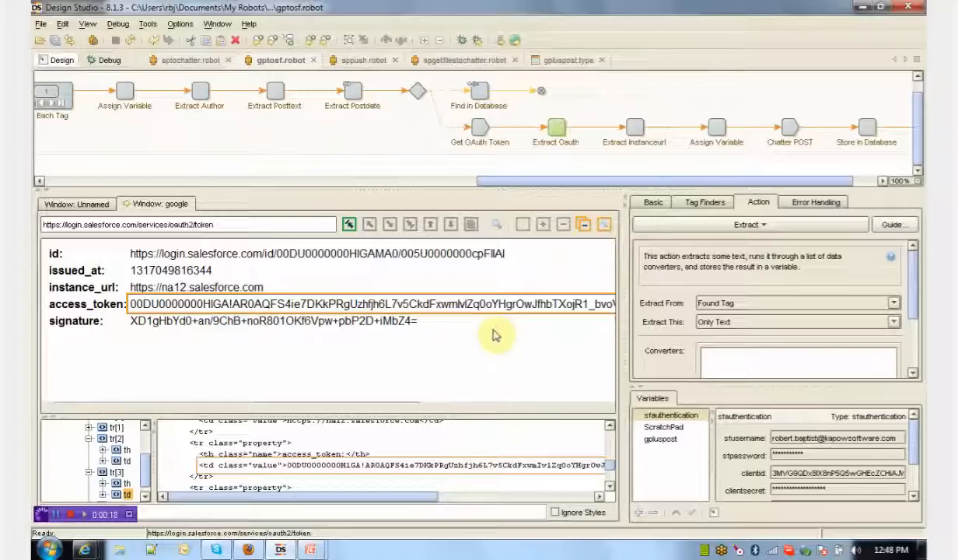
mouse_move(153, 125)
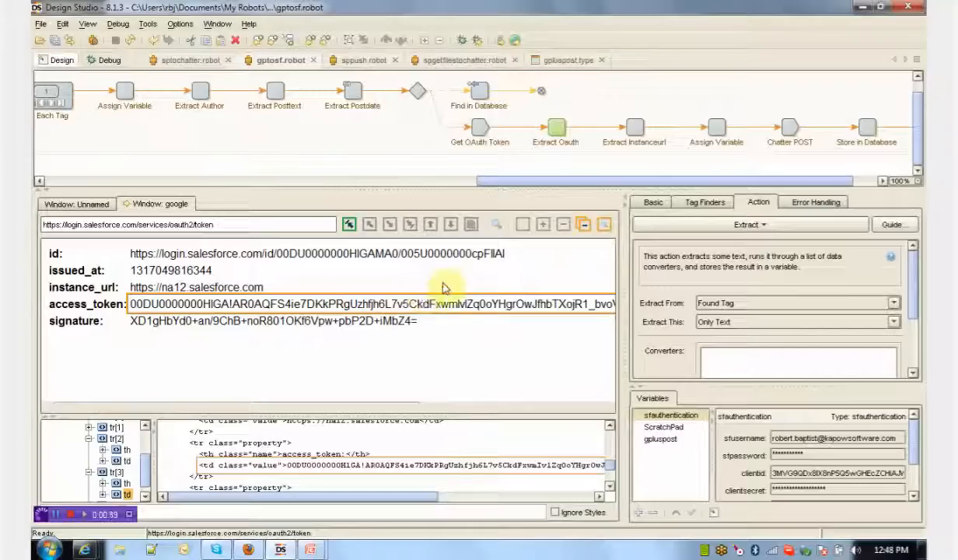
mouse_move(405, 350)
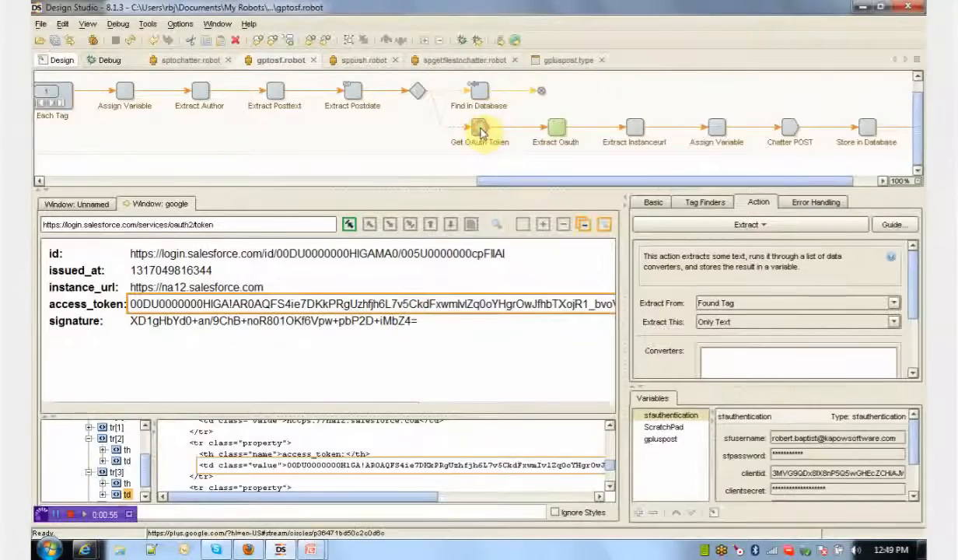
left_click(479, 130)
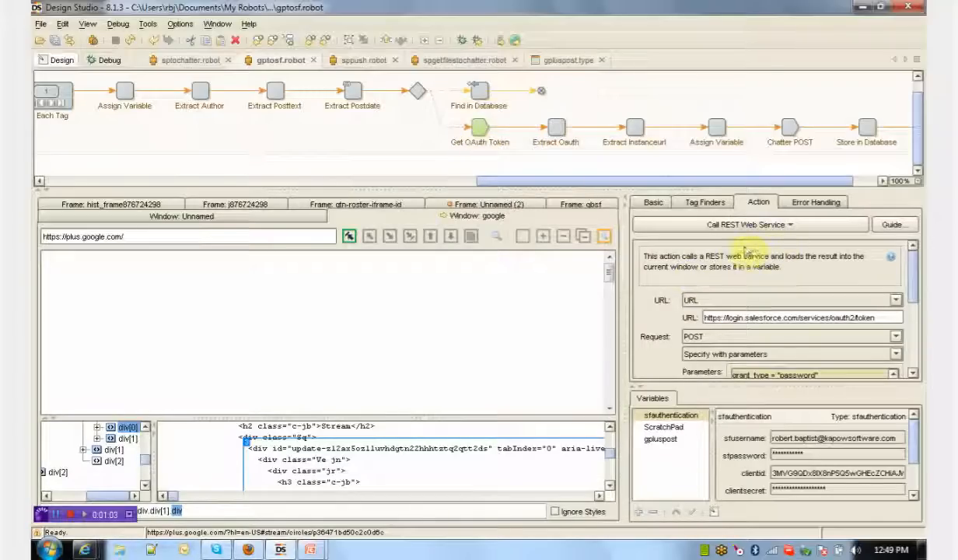
scroll("down", 3)
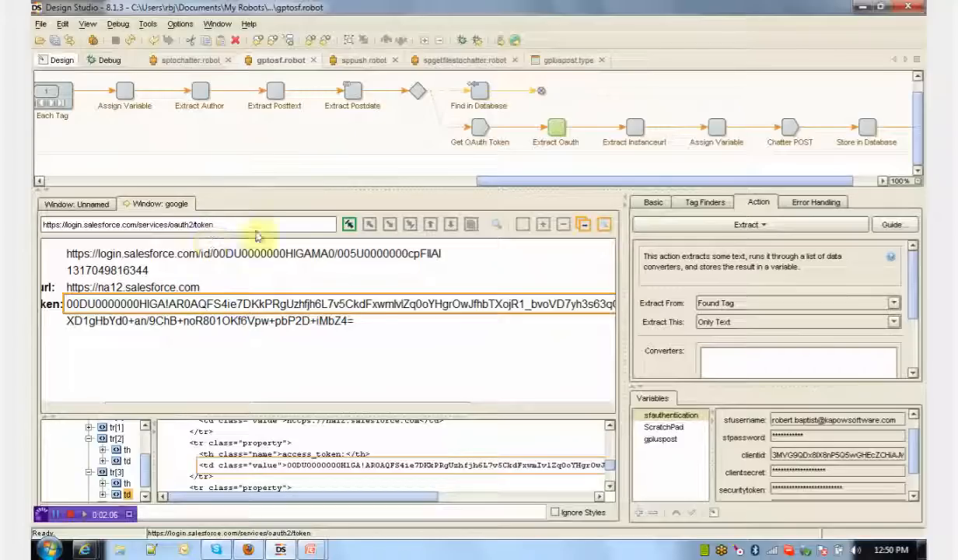
mouse_move(381, 152)
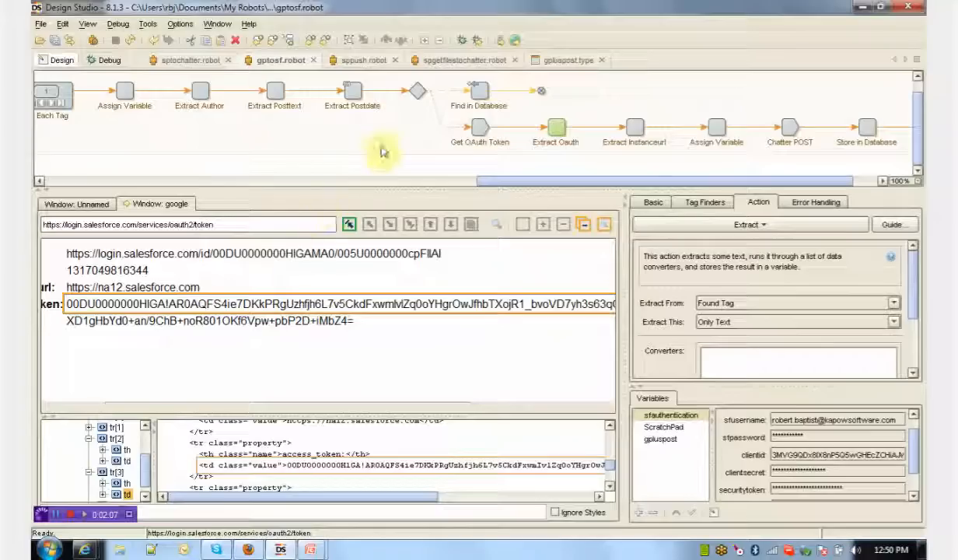
mouse_move(326, 249)
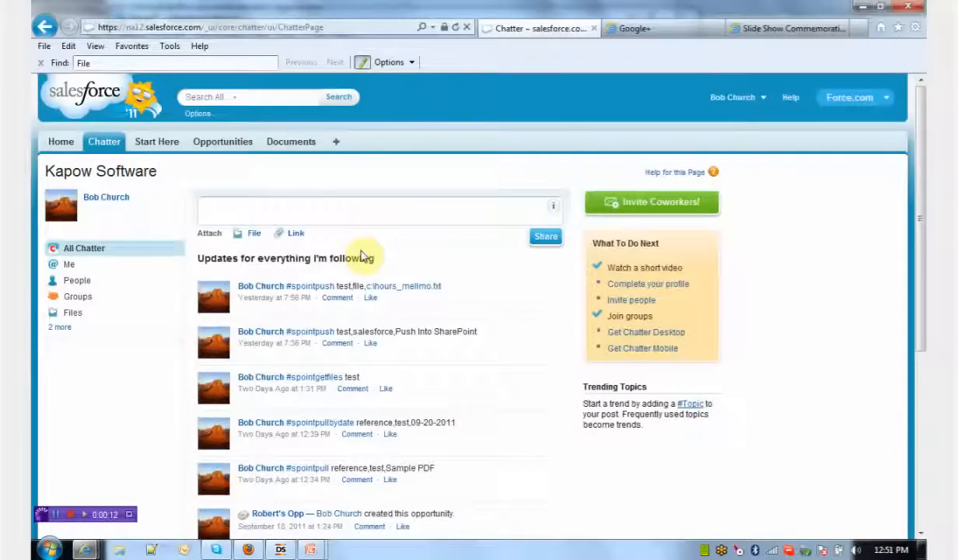
Enter '#gplus +Kapow I'm going to create a post text.' in the Chatter update box
type("#gplus")
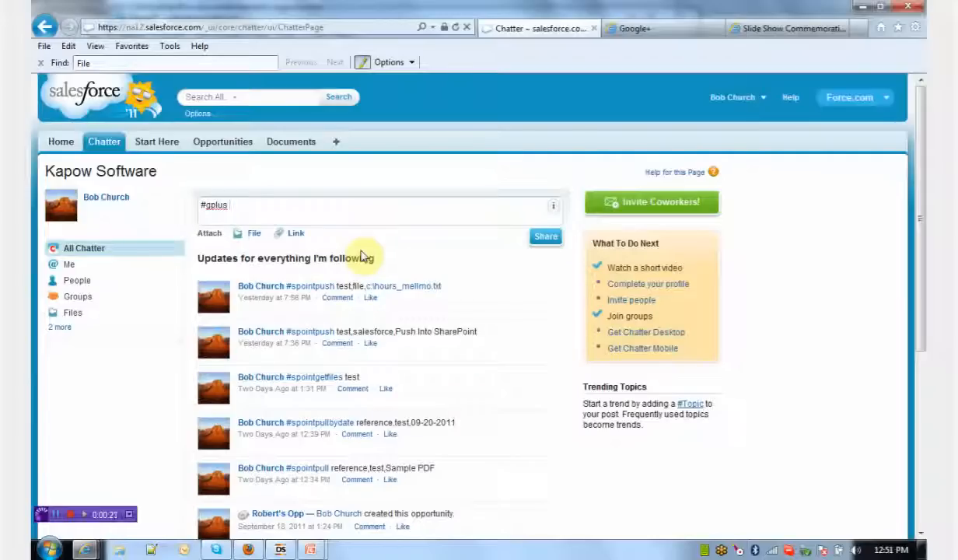
type("+")
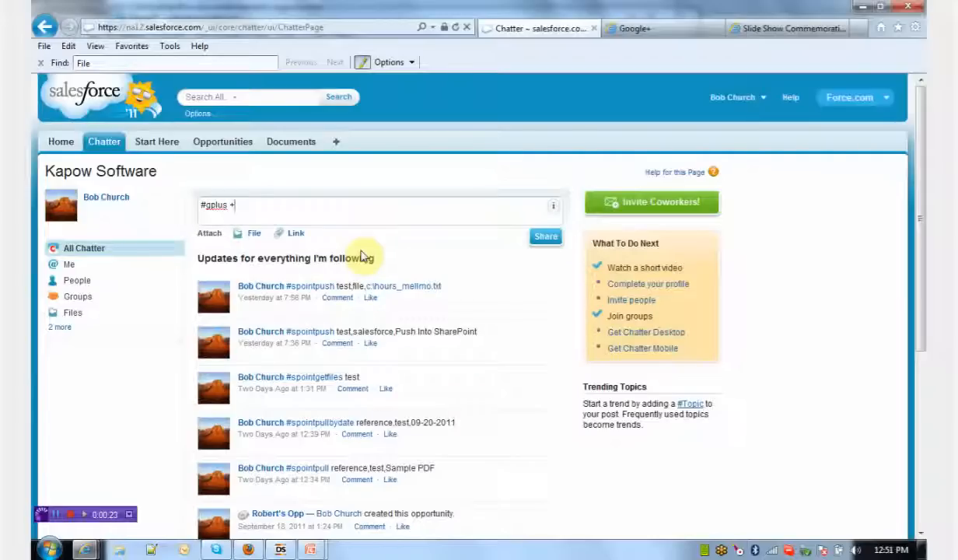
type("Kapow")
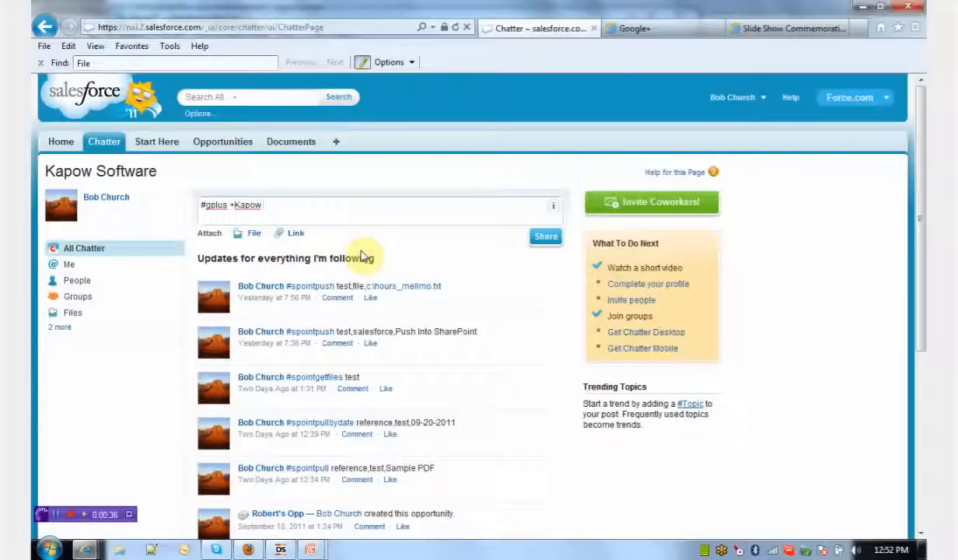
type("I'm going to cri")
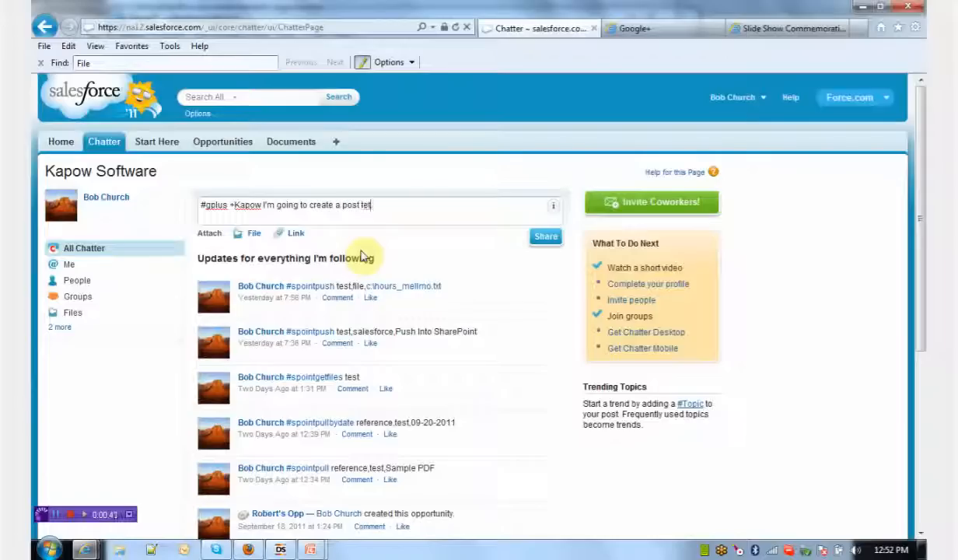
type("xt.")
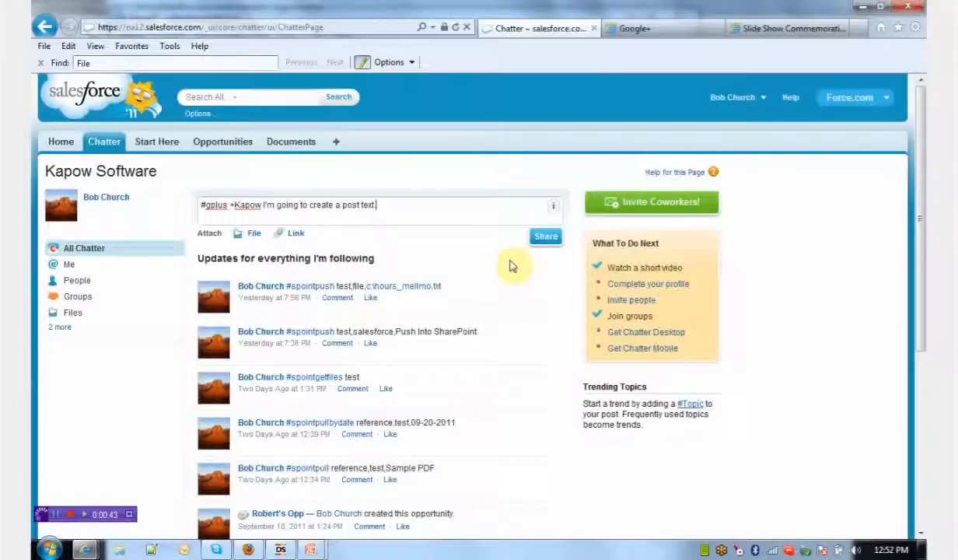
Share the #gplus +Kapow update so it tops the Chatter feed
left_click(546, 236)
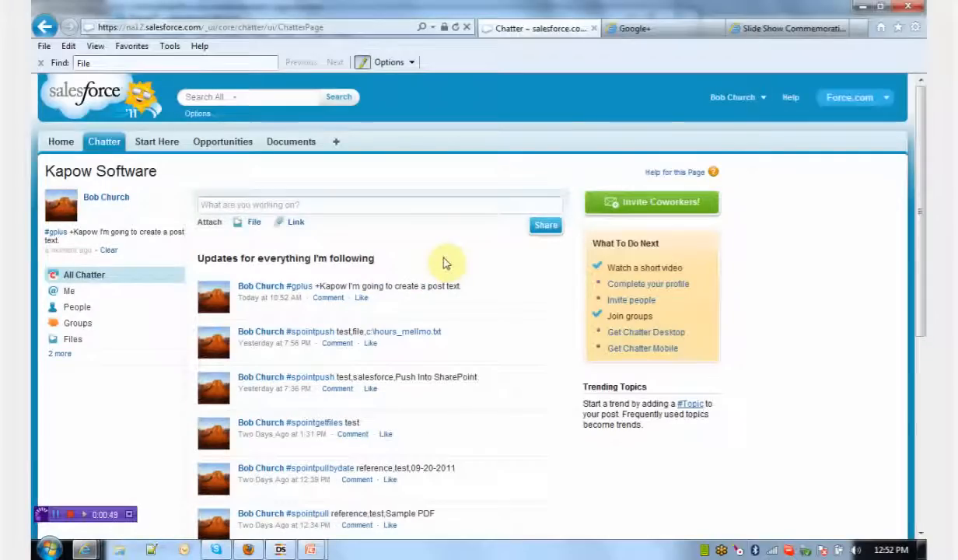
mouse_move(448, 276)
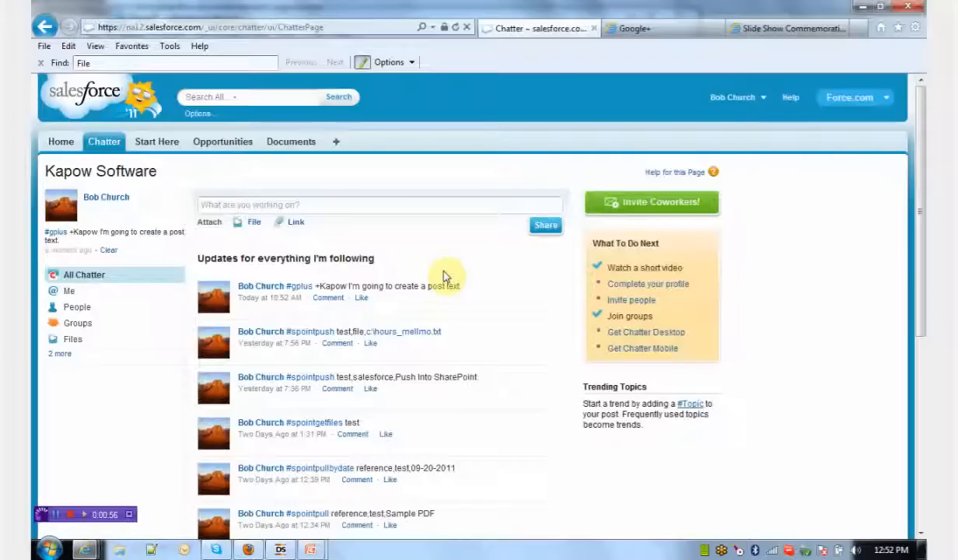
Switch to the Google+ page to view the Kapow circle stream
left_click(630, 29)
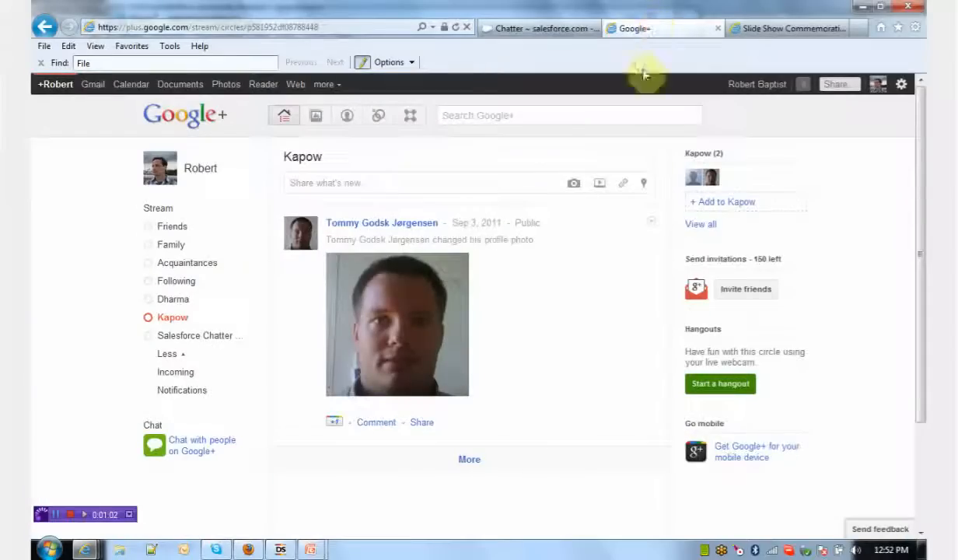
mouse_move(184, 317)
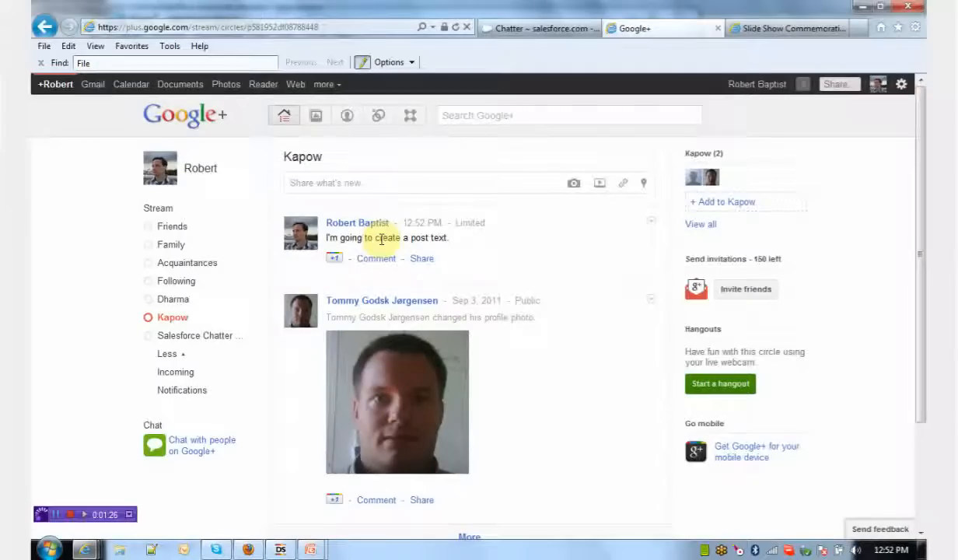
mouse_move(265, 266)
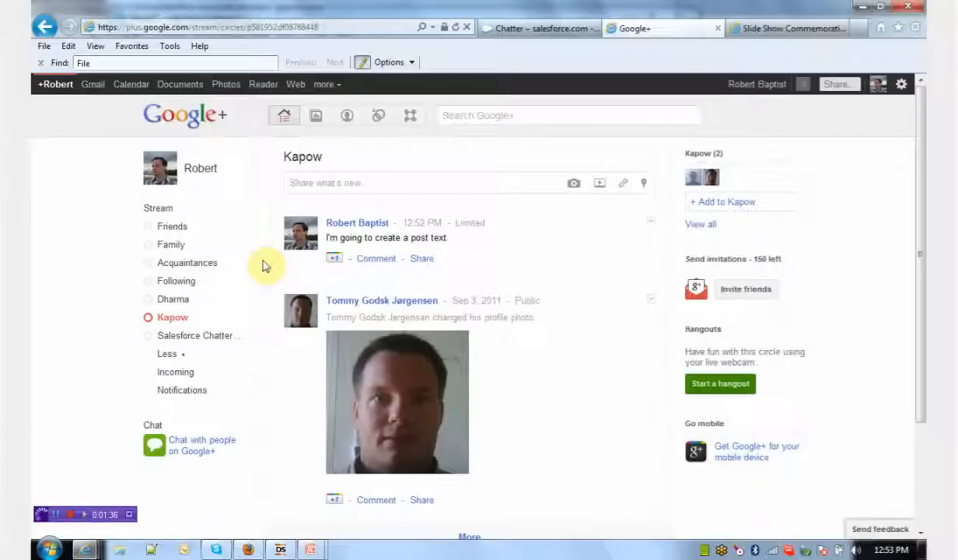
mouse_move(236, 332)
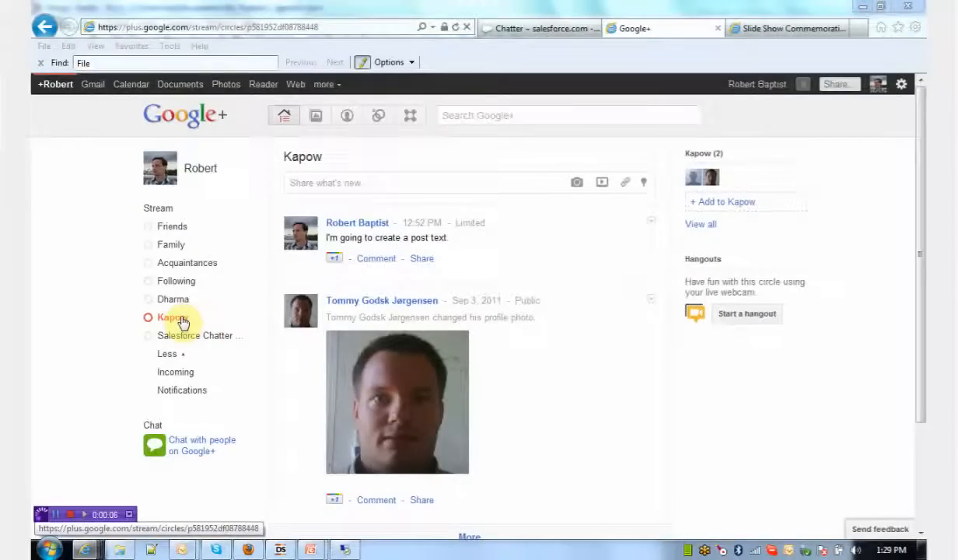
Post 'I'm going to post something here that's intended for Chatter.' to the Salesforce Chatter Stream circle
left_click(200, 335)
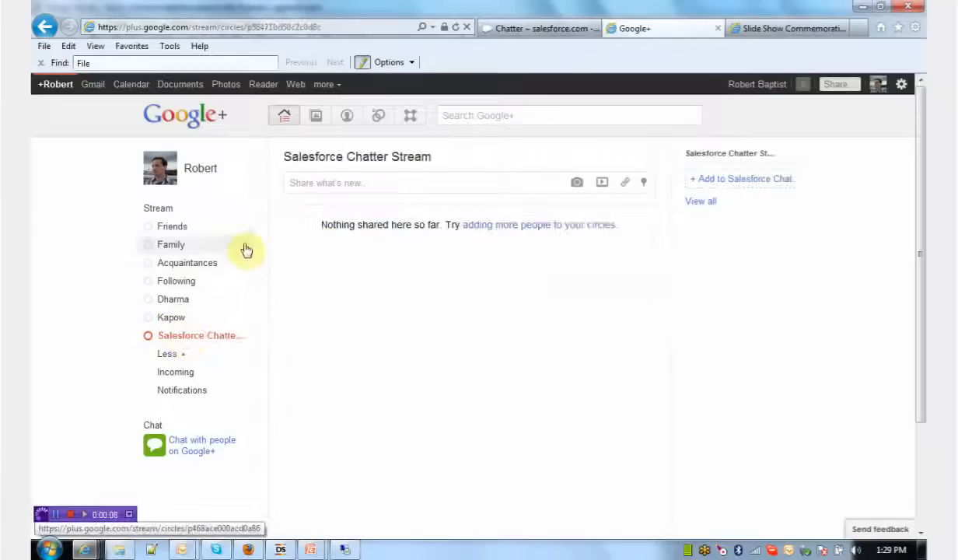
mouse_move(350, 171)
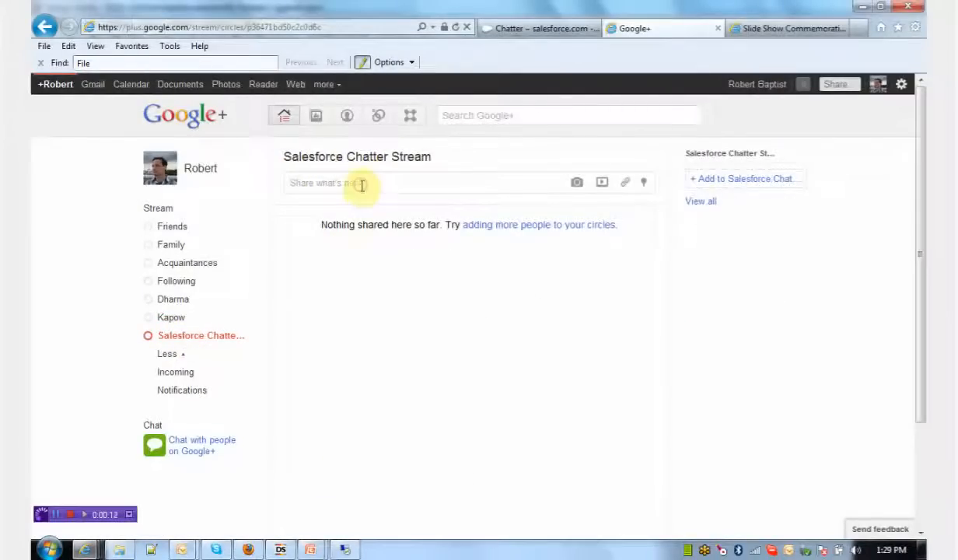
left_click(361, 183)
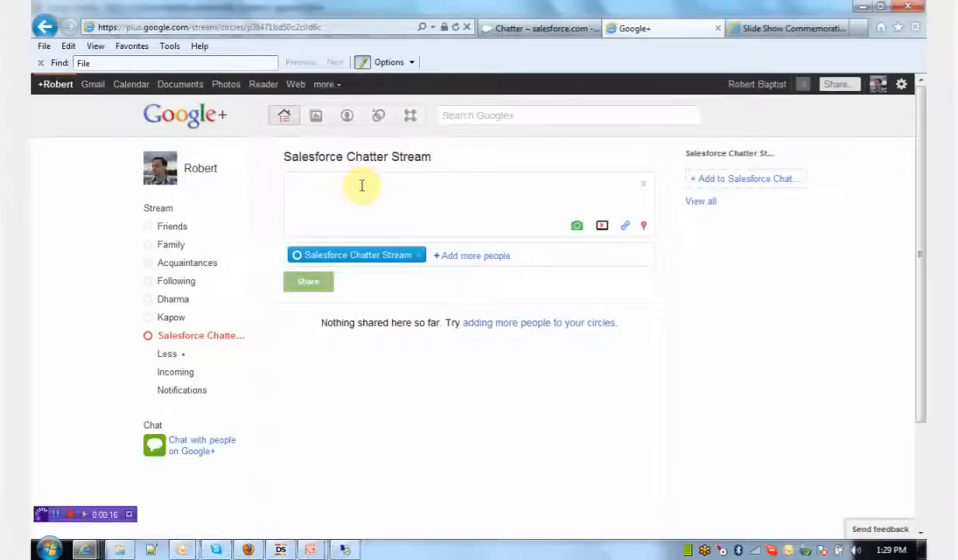
type("I'm gr")
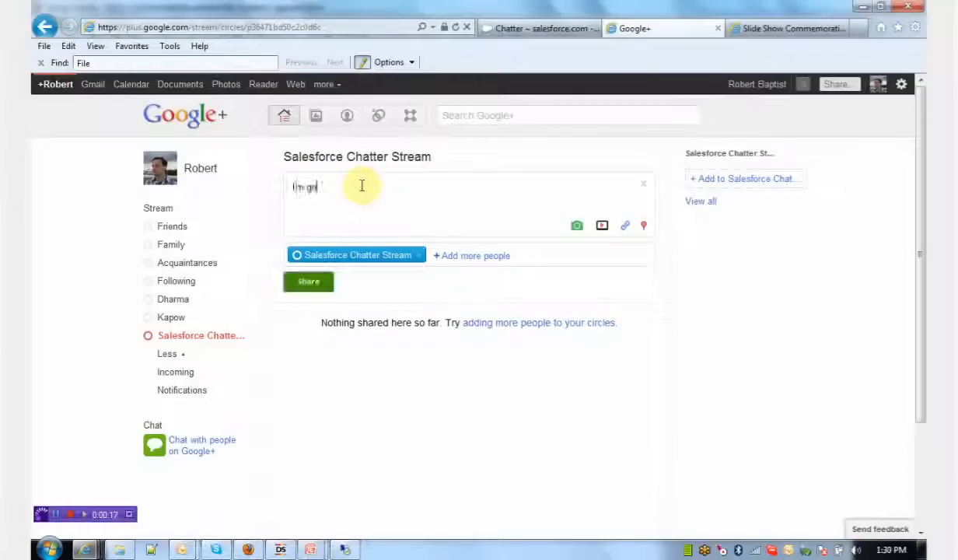
type("I'm going to post something here that's intended for Chatte")
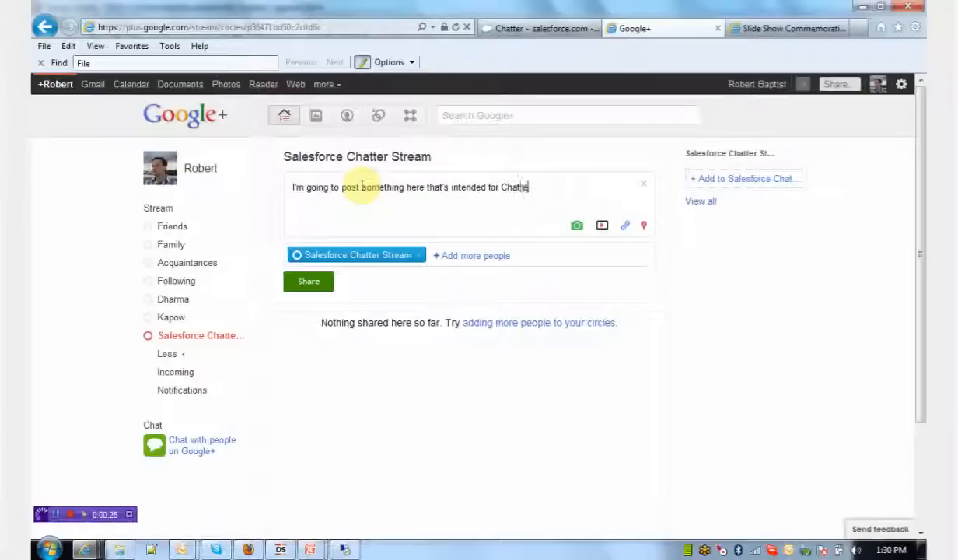
left_click(308, 281)
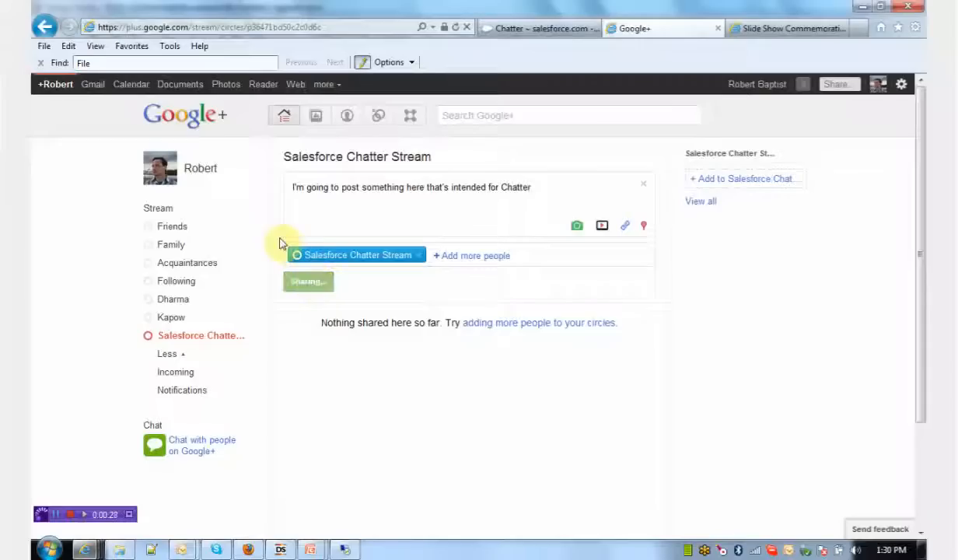
left_click(308, 281)
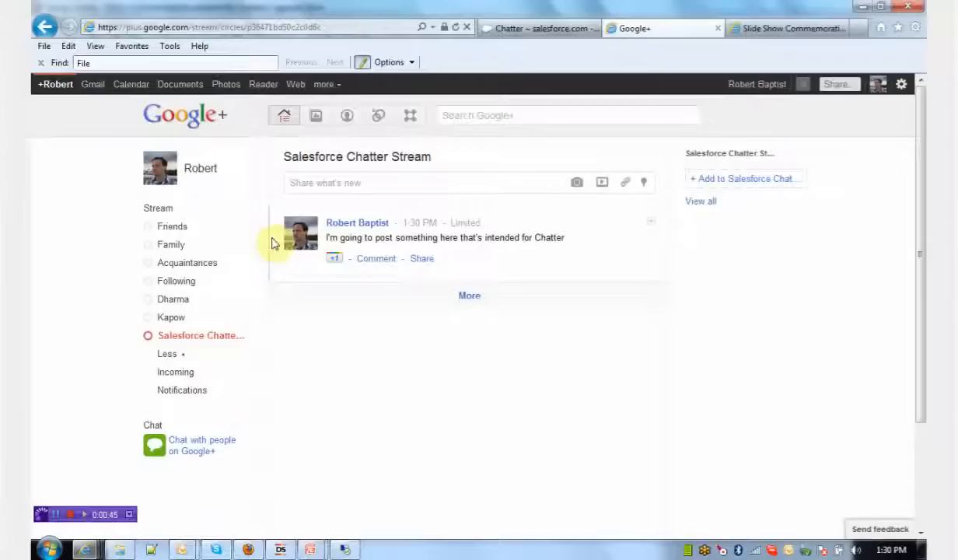
mouse_move(267, 234)
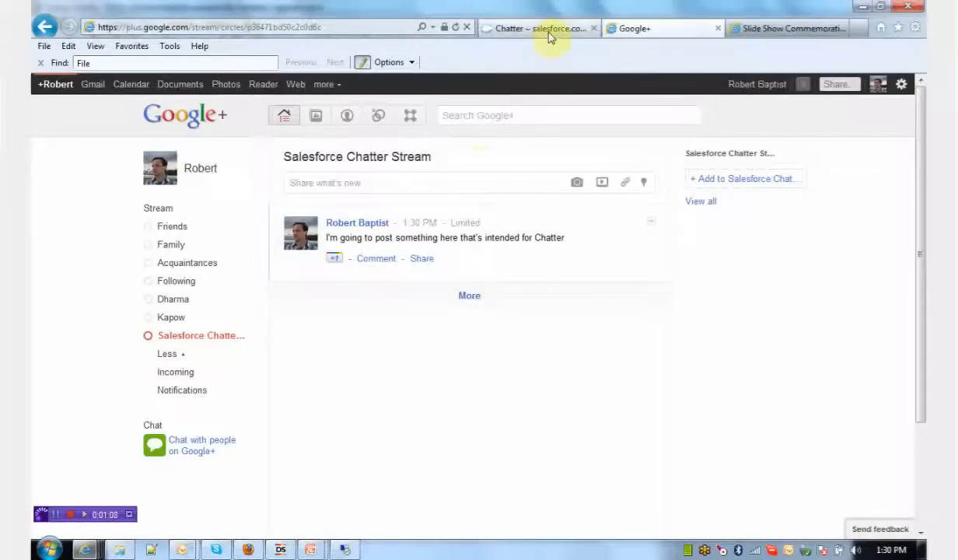
left_click(537, 28)
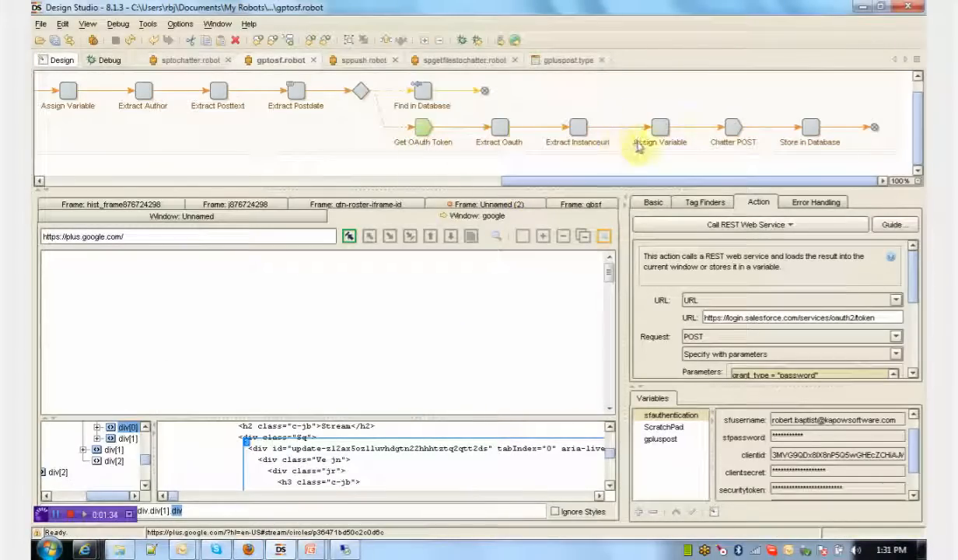
Show the gptosf robot flowchart in Design Studio at its Get OAuth Token step
left_click(499, 127)
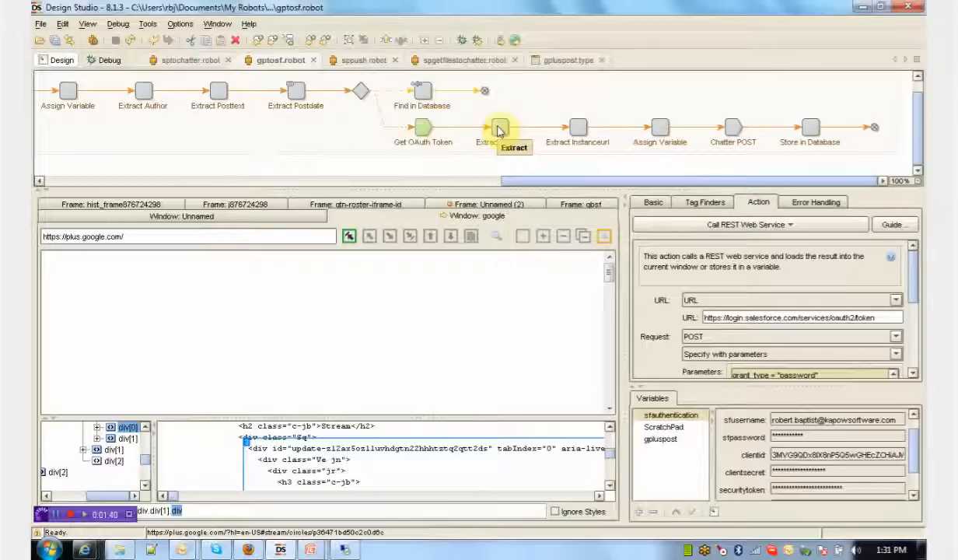
mouse_move(498, 130)
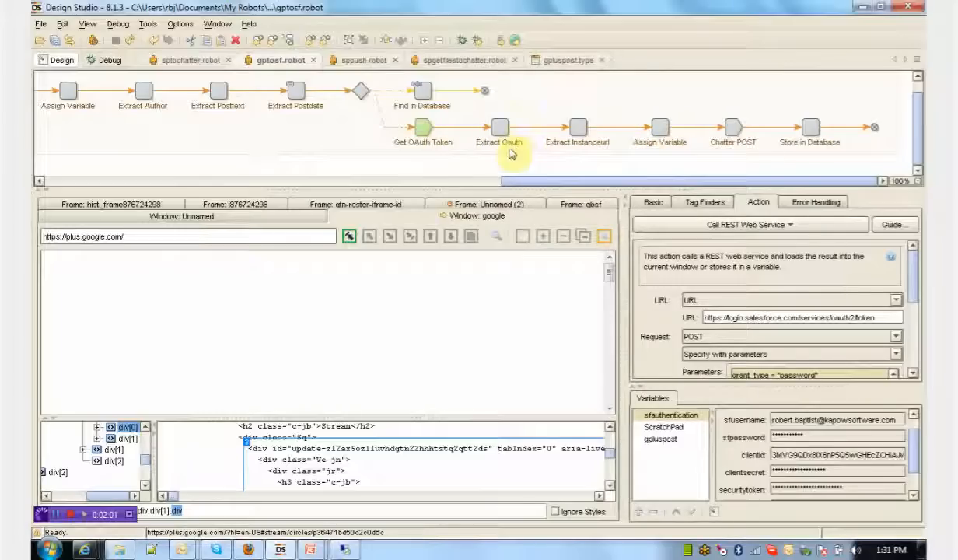
mouse_move(560, 148)
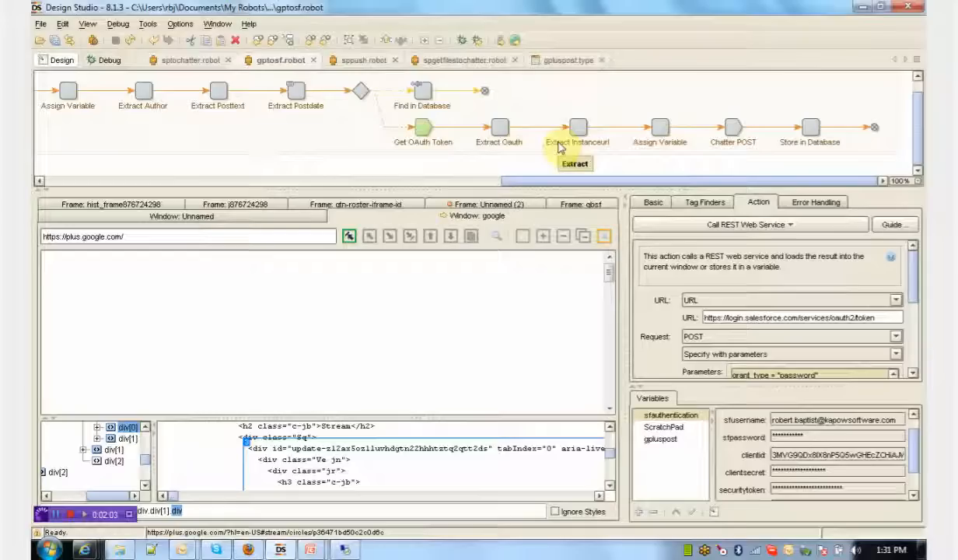
mouse_move(500, 127)
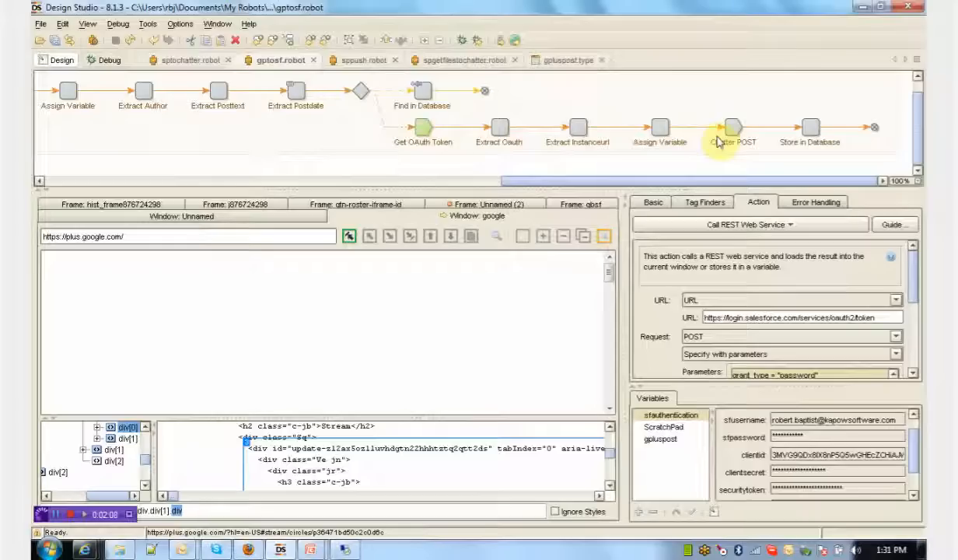
mouse_move(659, 144)
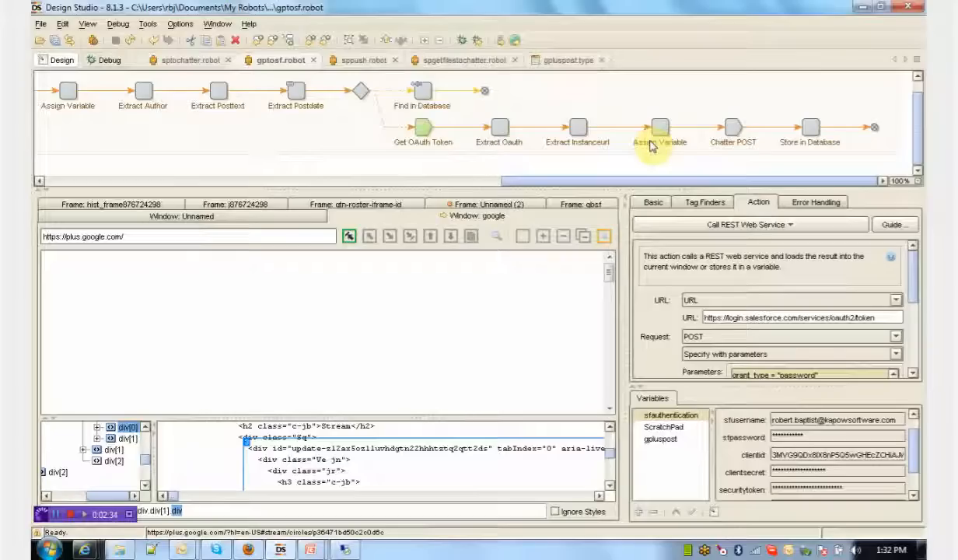
mouse_move(525, 130)
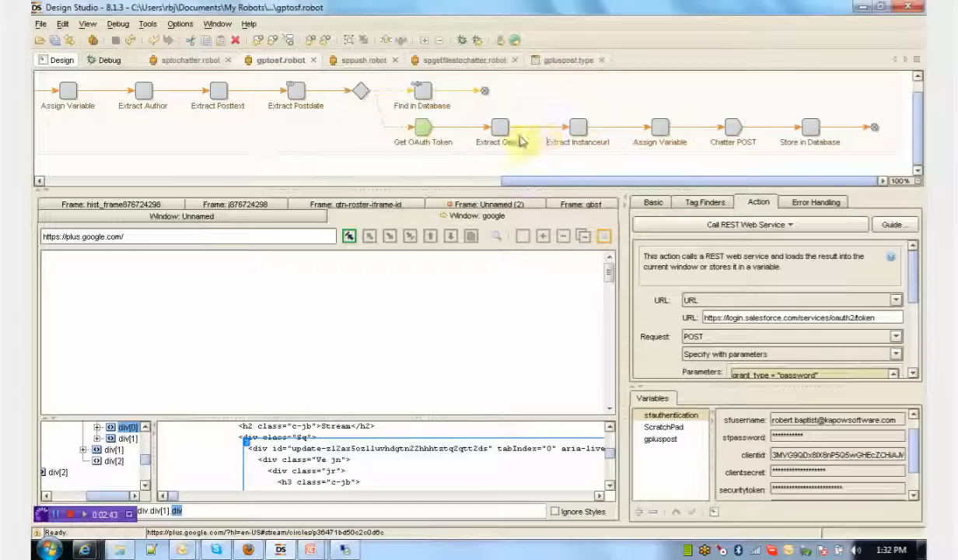
mouse_move(521, 156)
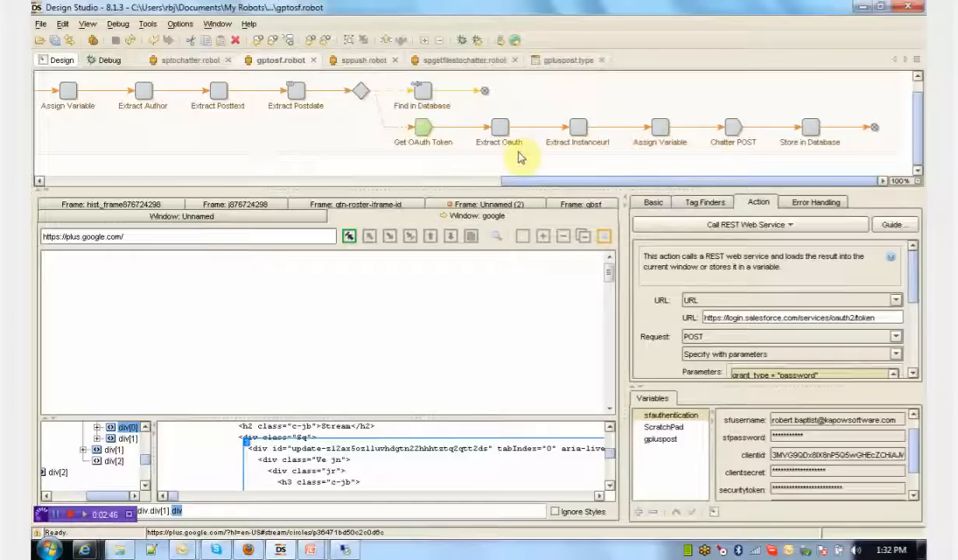